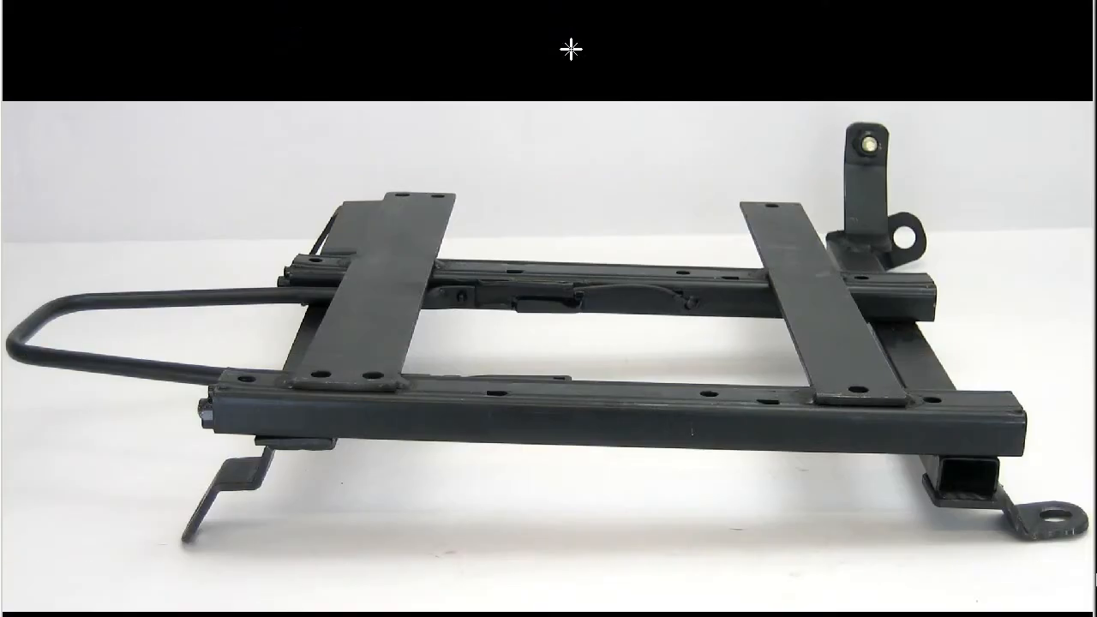
mouse_move(571, 48)
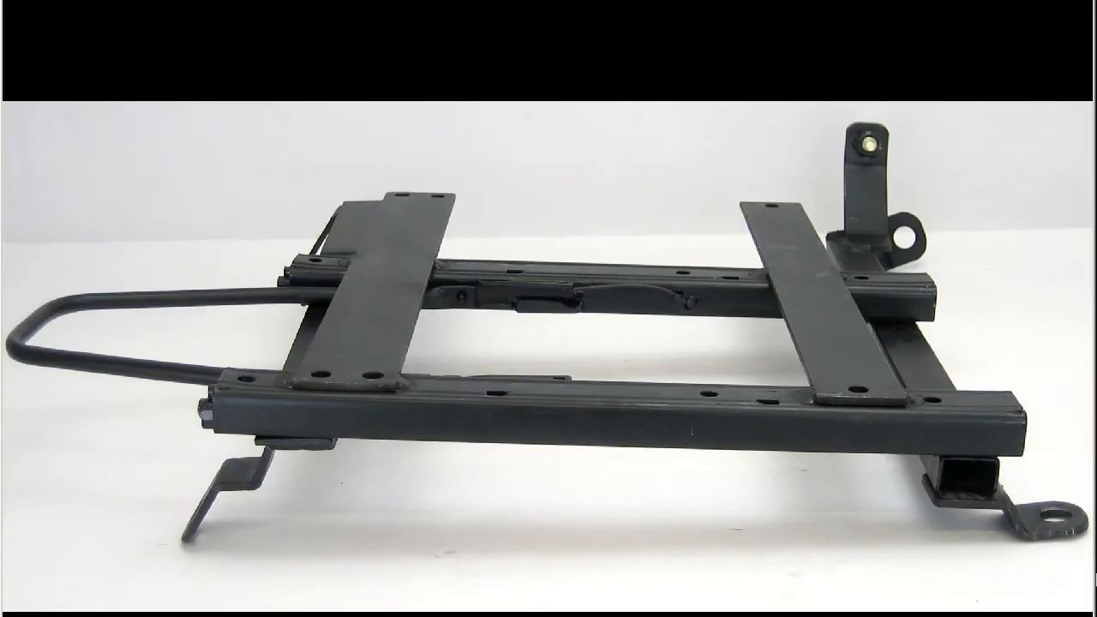